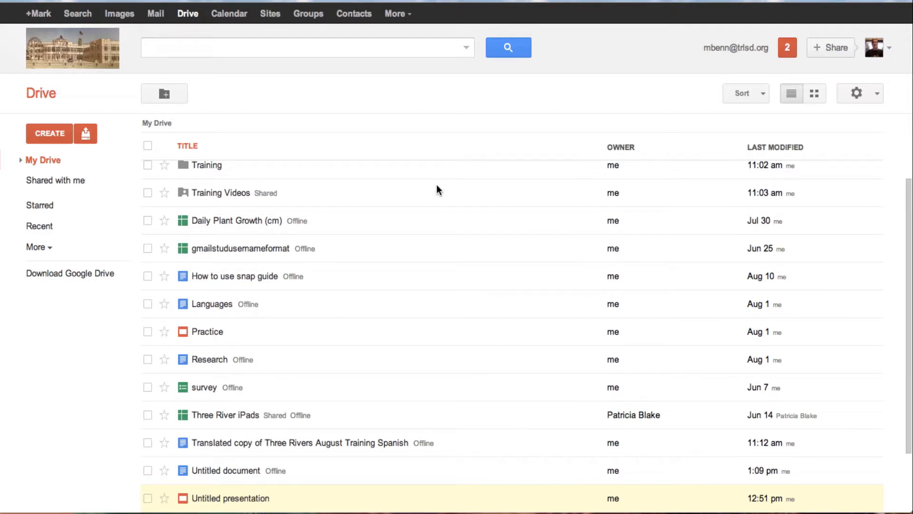
{"action": "mouse_move", "coordinate": [17, 77]}
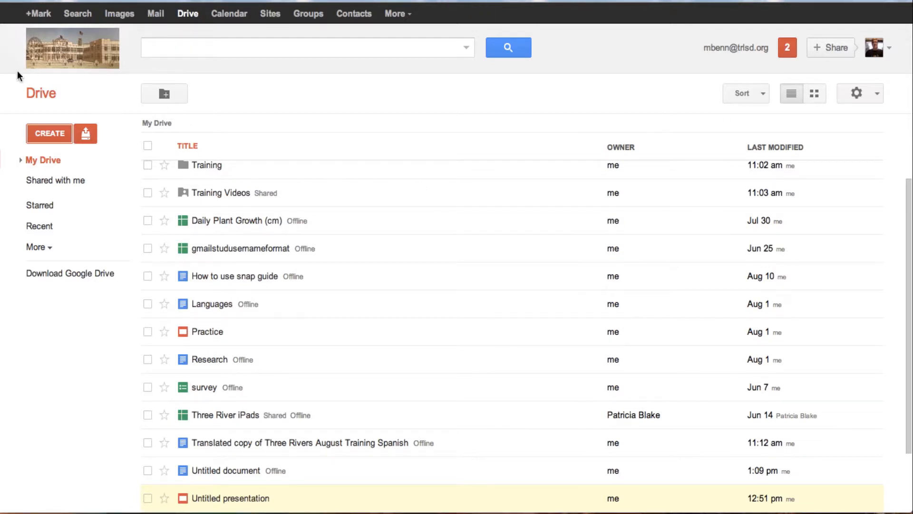
Create a new blank spreadsheet from Google Drive's Create menu.
{"action": "left_click", "coordinate": [49, 133]}
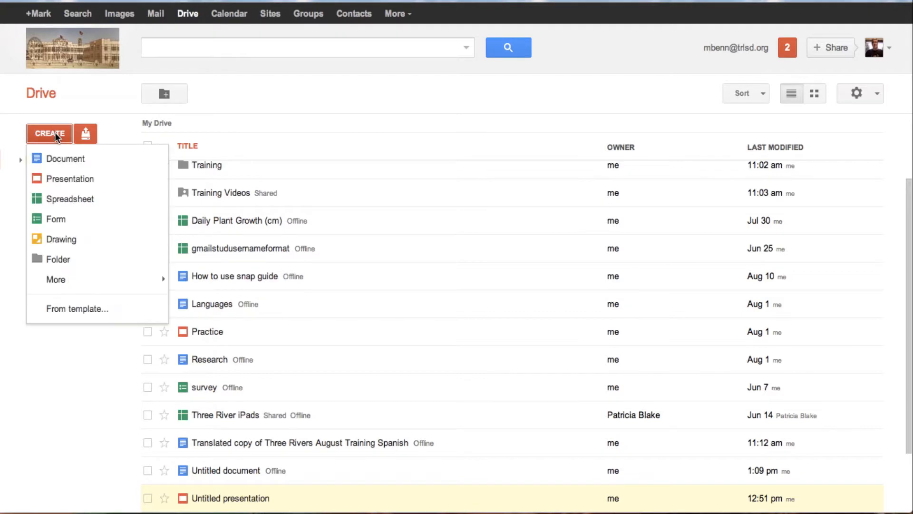
{"action": "left_click", "coordinate": [70, 199]}
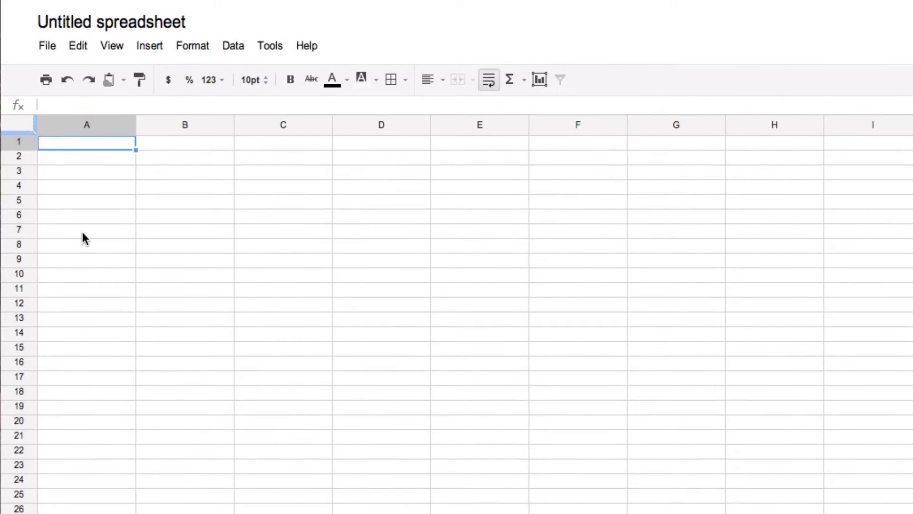
Widen column A beyond its default width via Resize column.
{"action": "left_click", "coordinate": [185, 124]}
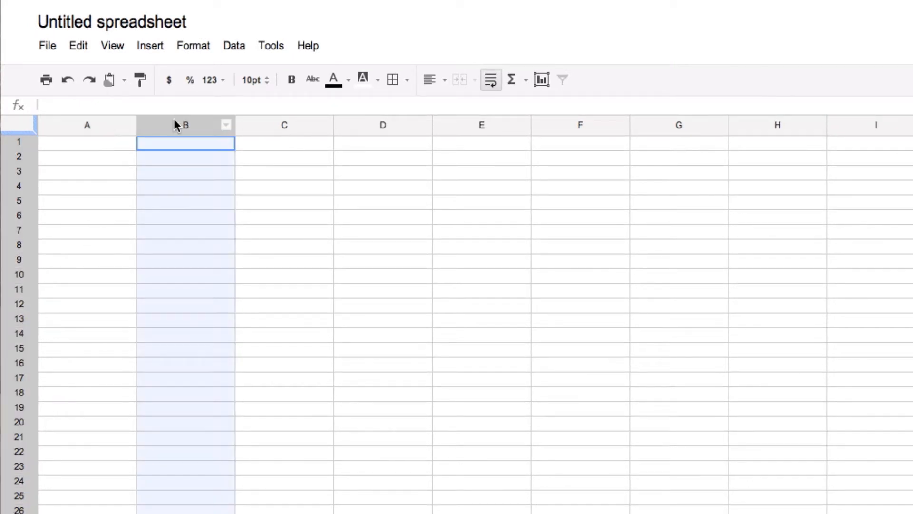
{"action": "left_click", "coordinate": [481, 125]}
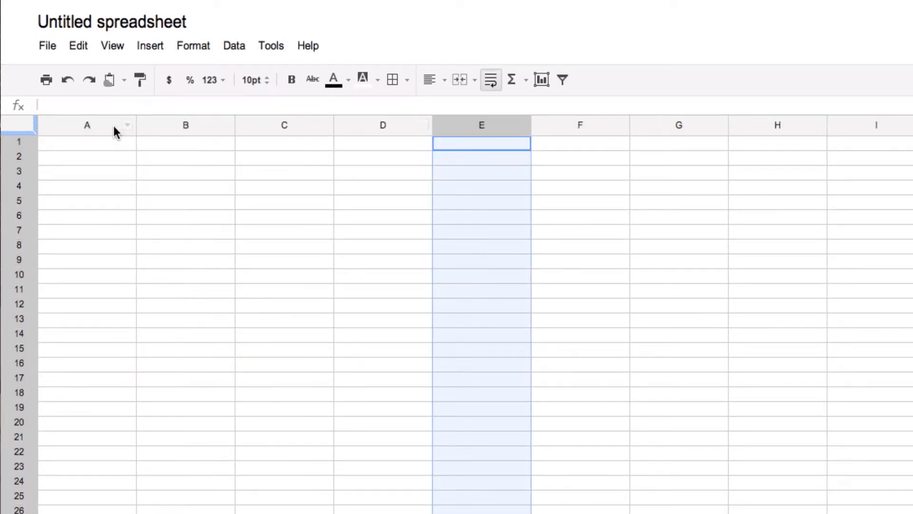
{"action": "left_click", "coordinate": [86, 125]}
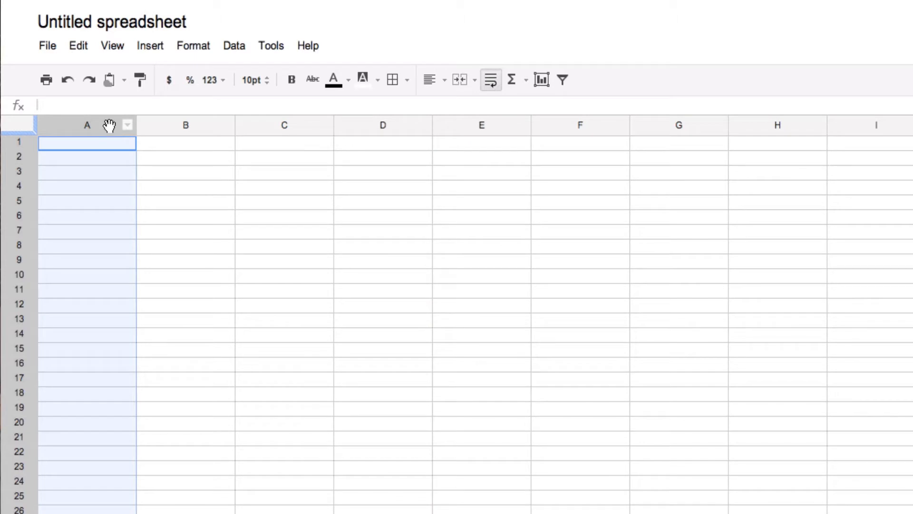
{"action": "mouse_move", "coordinate": [80, 316]}
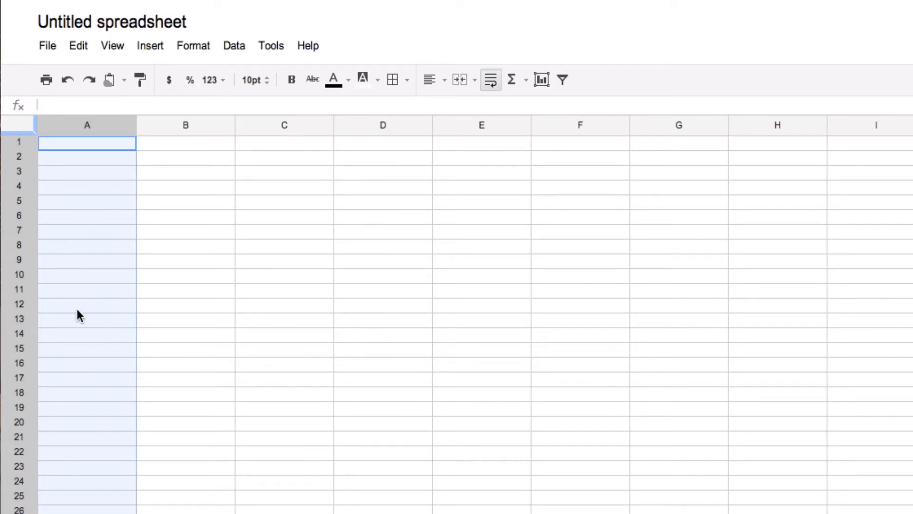
{"action": "mouse_move", "coordinate": [73, 127]}
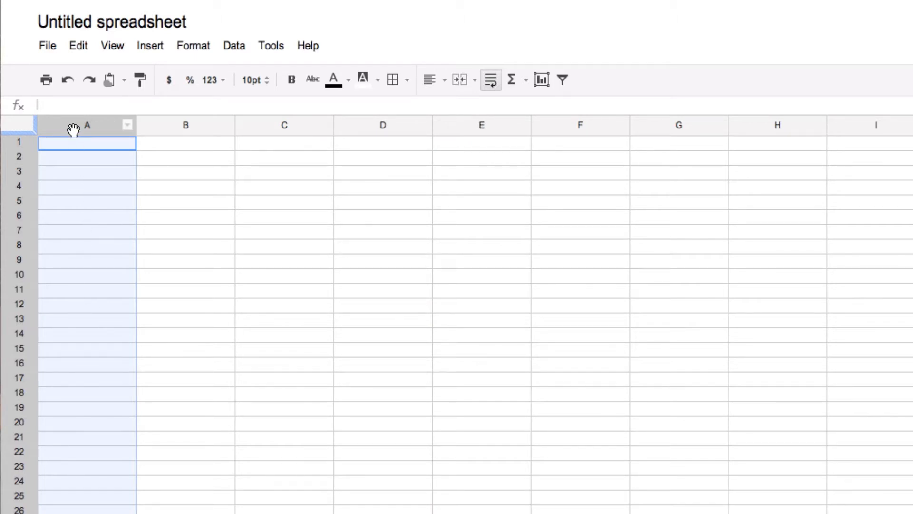
{"action": "mouse_move", "coordinate": [80, 287]}
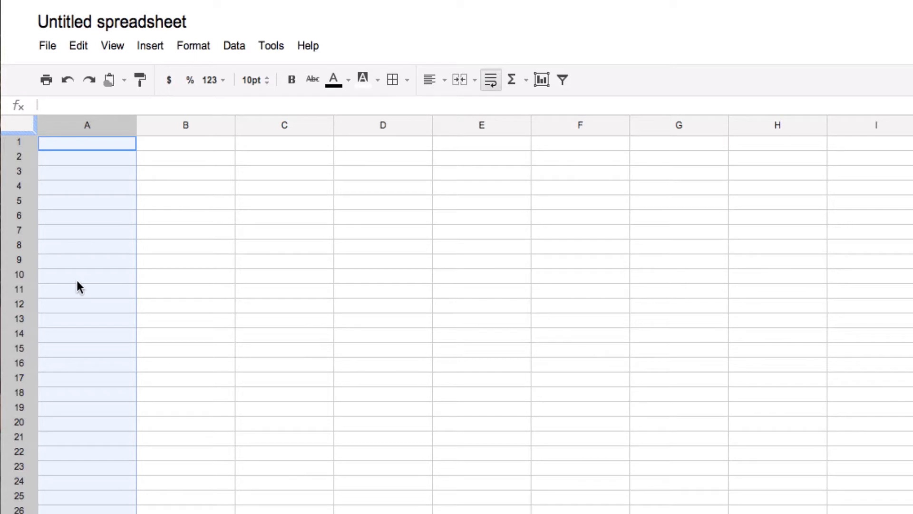
{"action": "scroll", "scroll_direction": "down", "scroll_amount": 3}
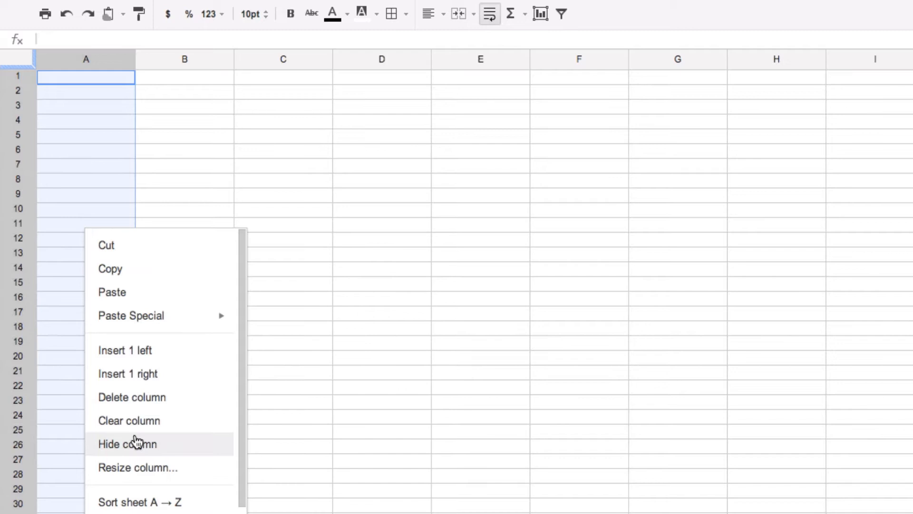
{"action": "left_click", "coordinate": [137, 467]}
{"action": "type", "text": "1"}
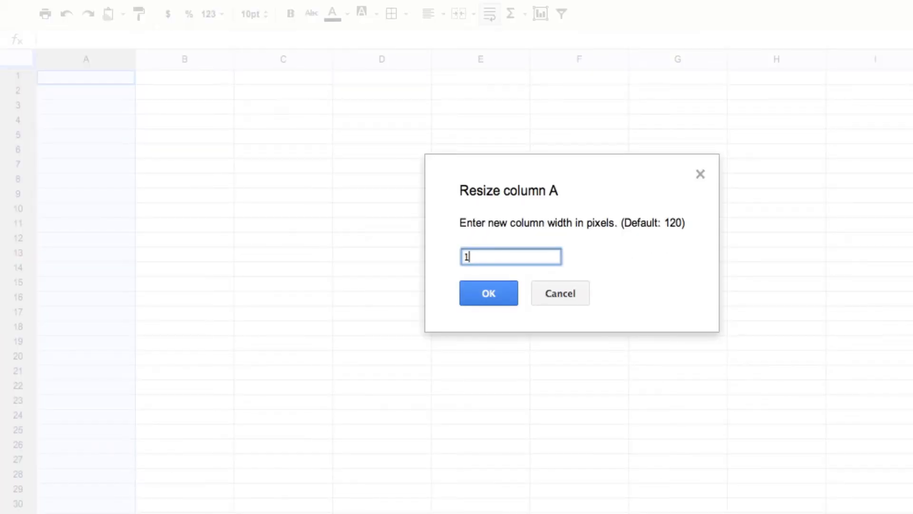
{"action": "left_click", "coordinate": [488, 292]}
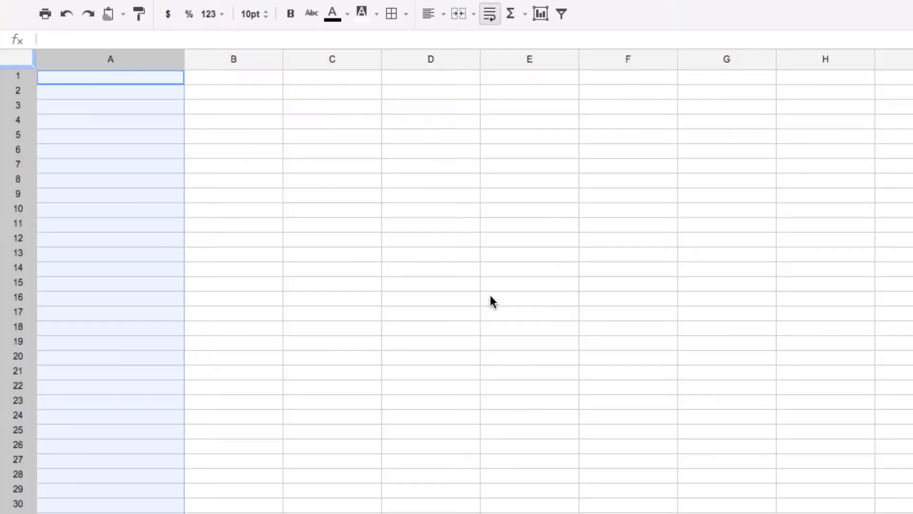
{"action": "mouse_move", "coordinate": [143, 105]}
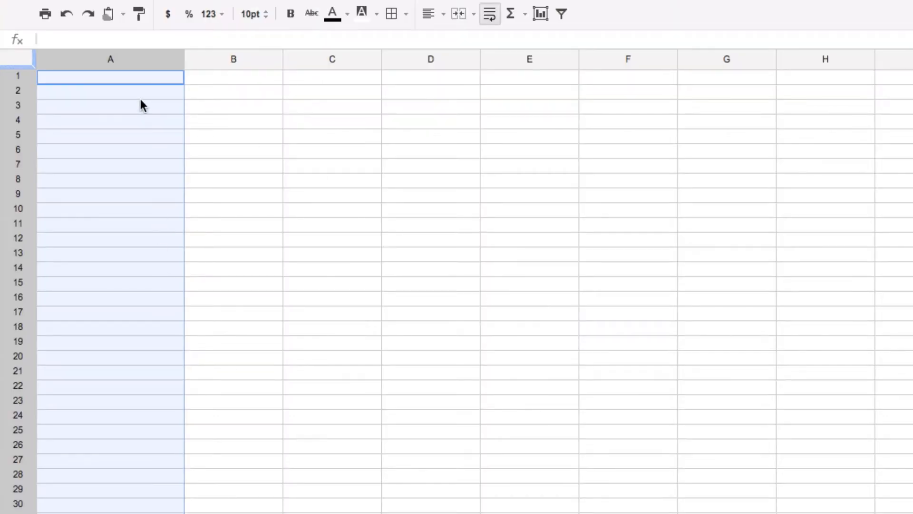
{"action": "mouse_move", "coordinate": [234, 63]}
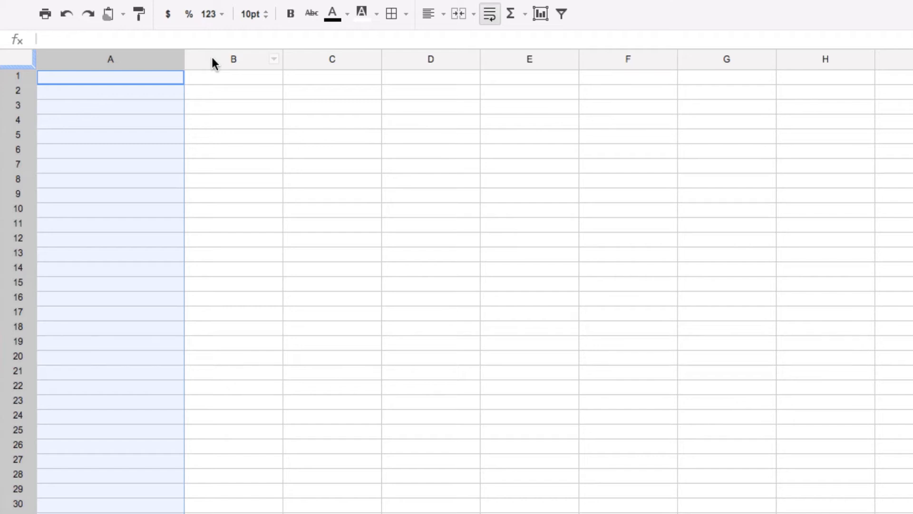
Resize columns B through G to 180 pixels wide.
{"action": "left_click", "coordinate": [233, 59]}
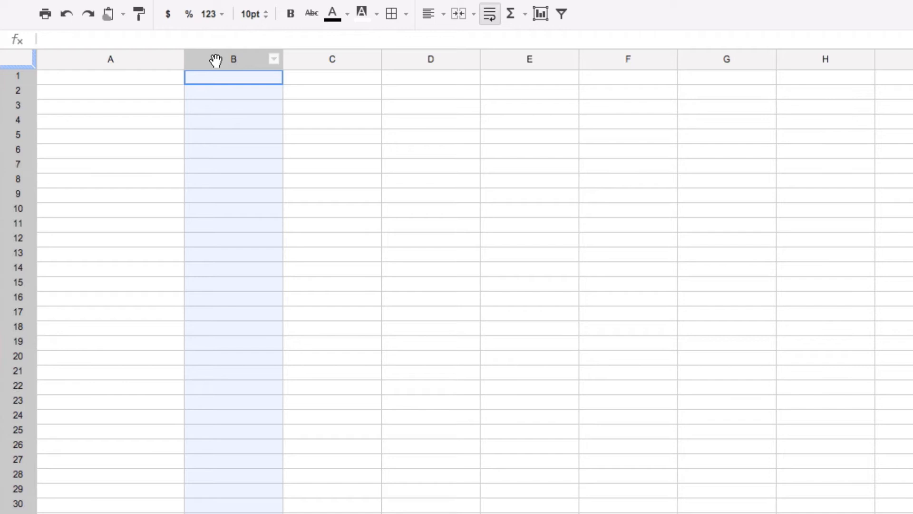
{"action": "left_click_drag", "start_coordinate": [234, 59], "coordinate": [529, 59]}
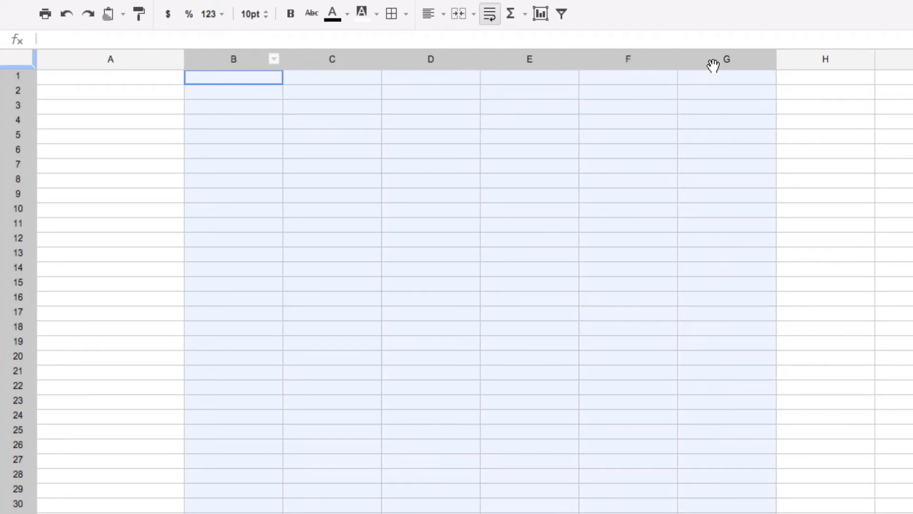
{"action": "mouse_move", "coordinate": [373, 211]}
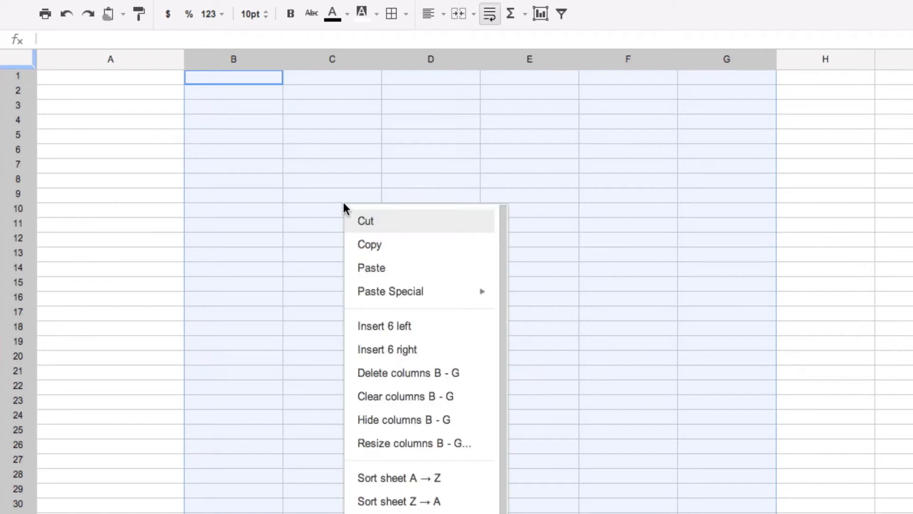
{"action": "mouse_move", "coordinate": [406, 395]}
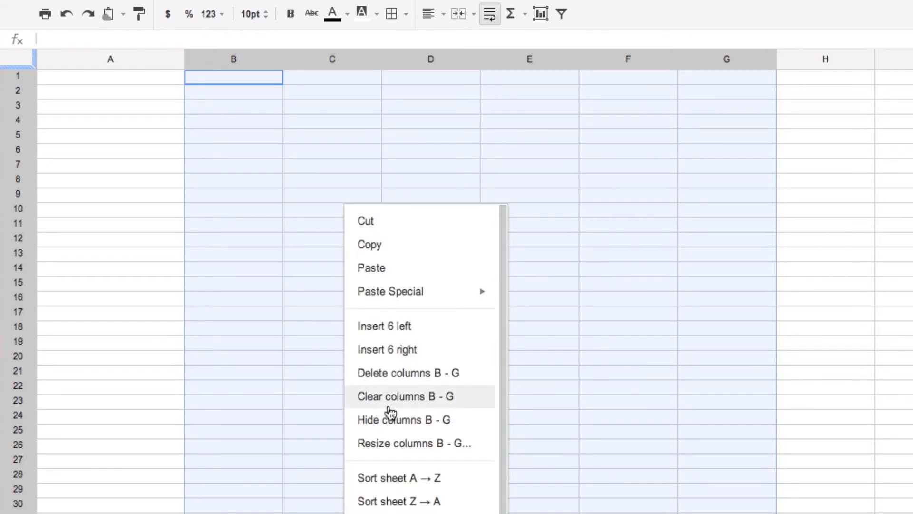
{"action": "left_click", "coordinate": [413, 442]}
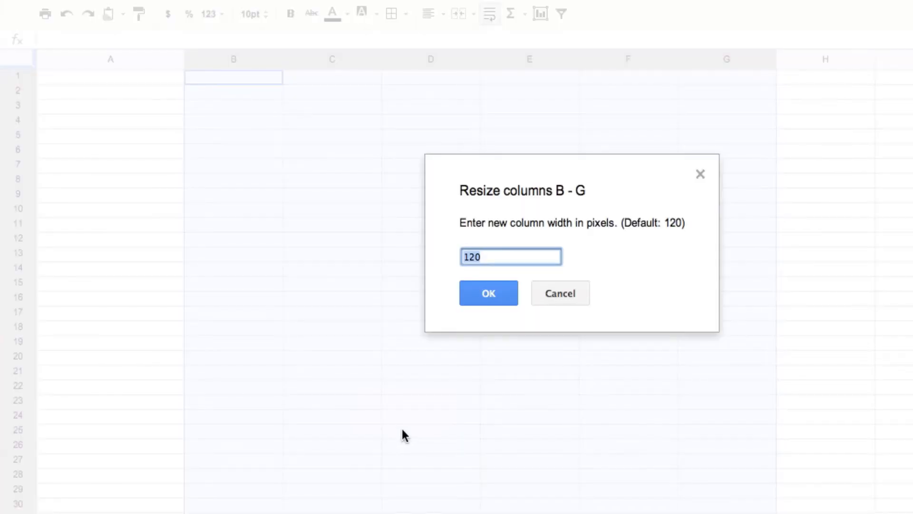
{"action": "type", "text": "18"}
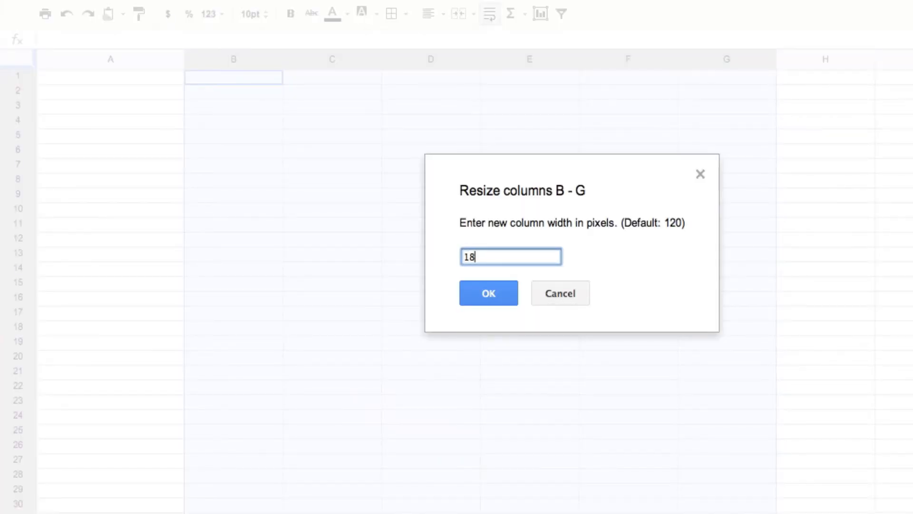
{"action": "type", "text": "0"}
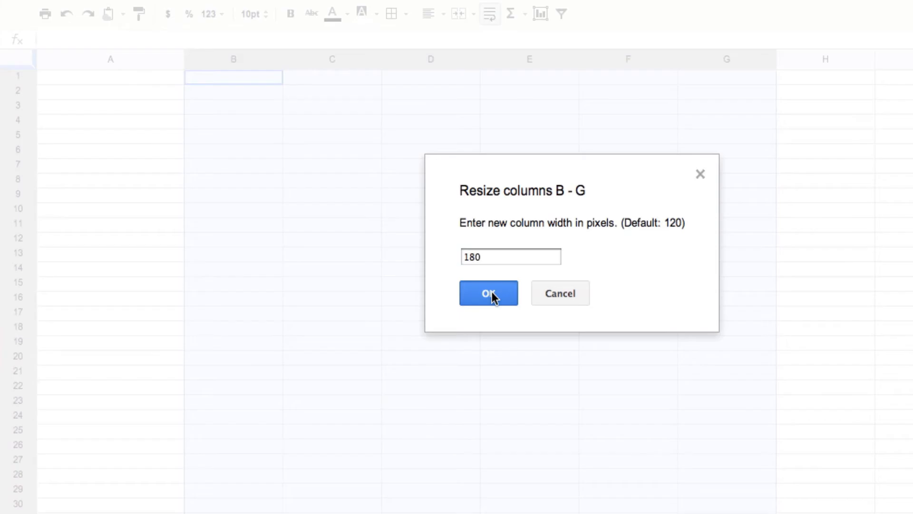
{"action": "left_click", "coordinate": [488, 293]}
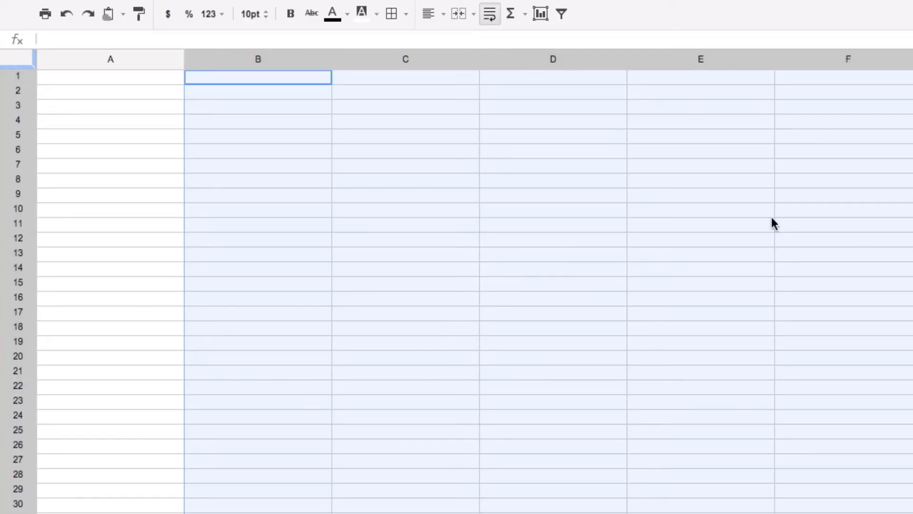
{"action": "mouse_move", "coordinate": [166, 48]}
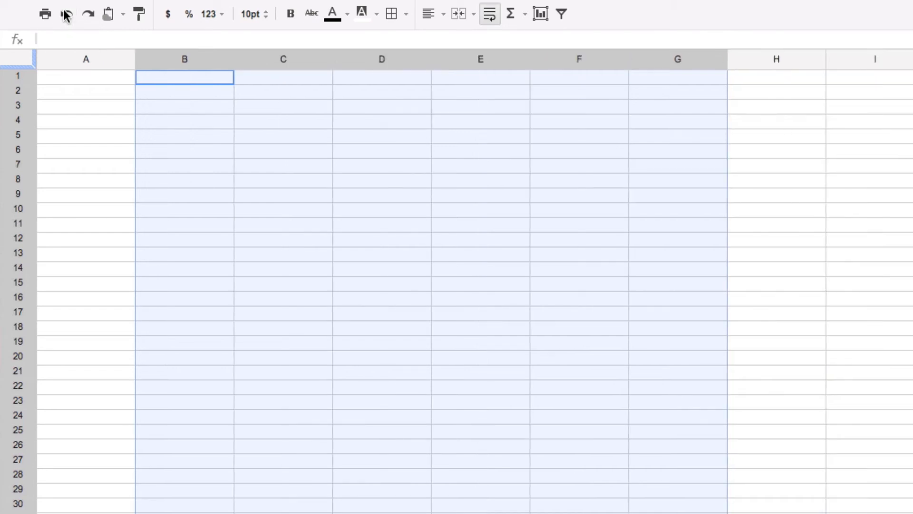
{"action": "mouse_move", "coordinate": [115, 69]}
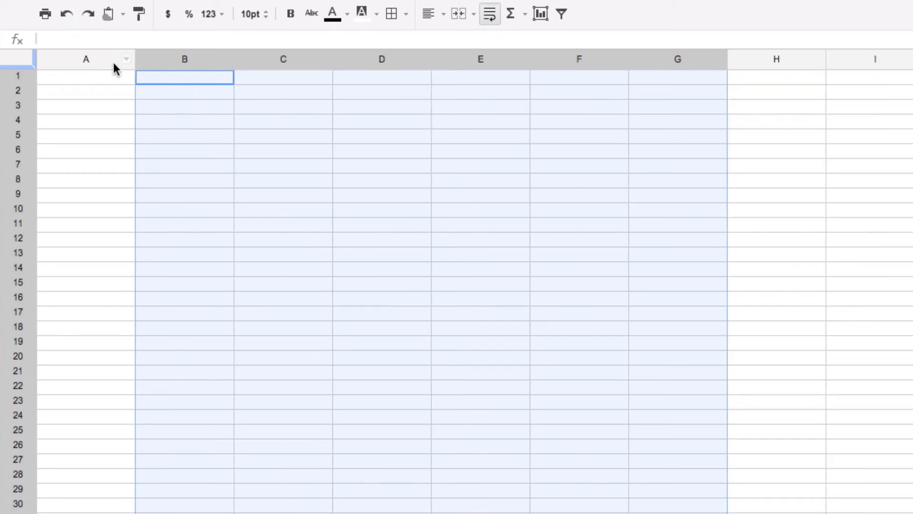
Resize row 1 to a height of 35 pixels.
{"action": "left_click", "coordinate": [85, 76]}
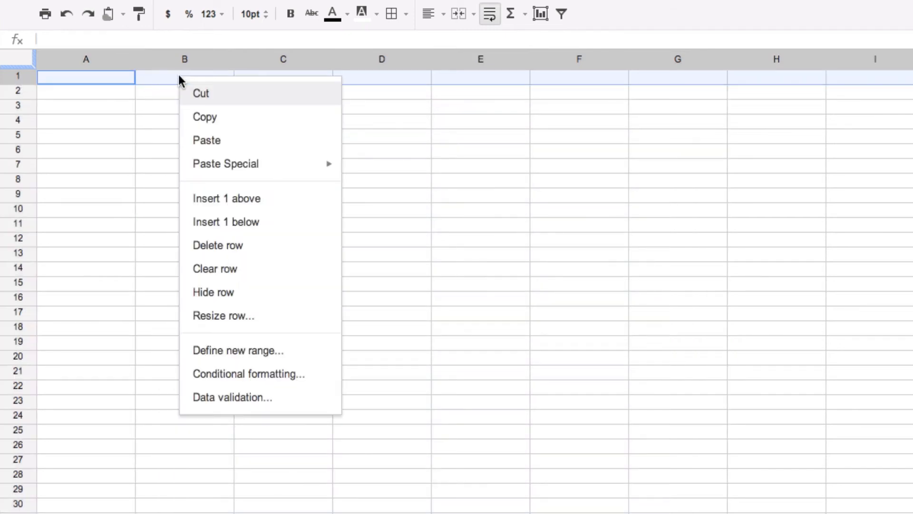
{"action": "left_click", "coordinate": [223, 315]}
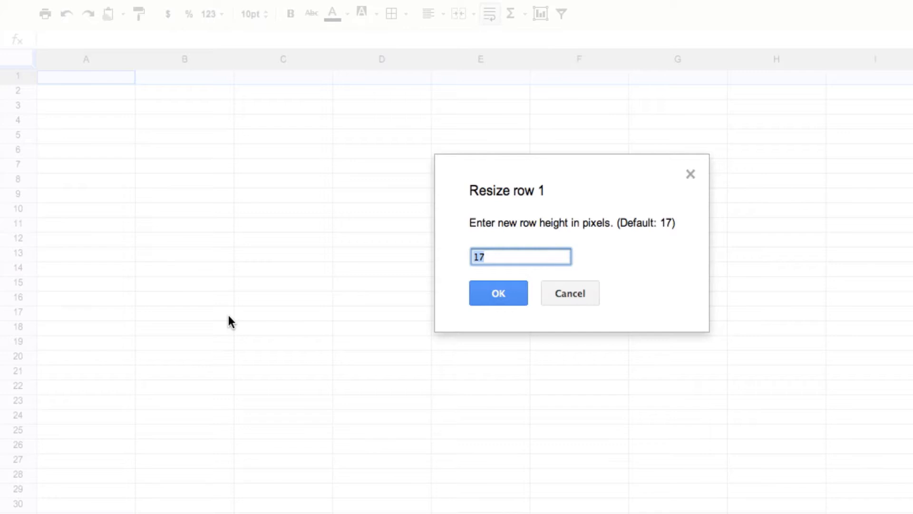
{"action": "mouse_move", "coordinate": [234, 313]}
{"action": "type", "text": "35"}
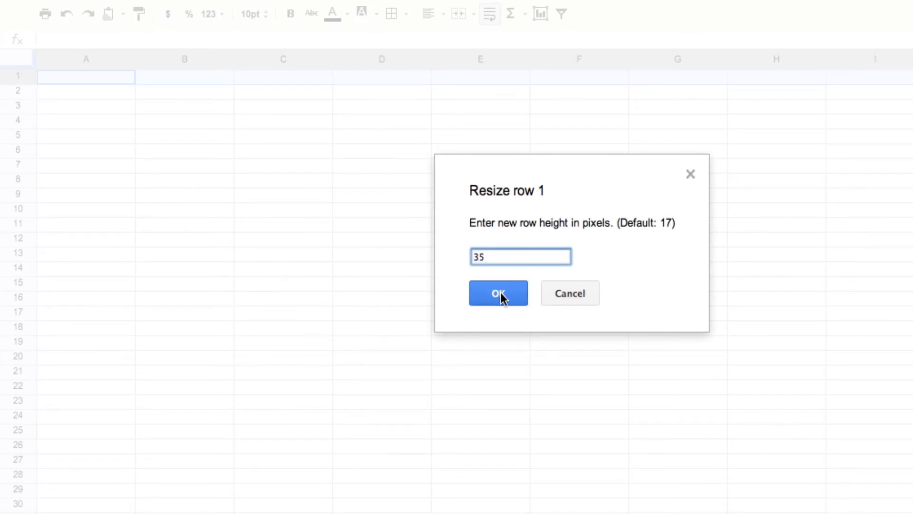
{"action": "left_click", "coordinate": [498, 293]}
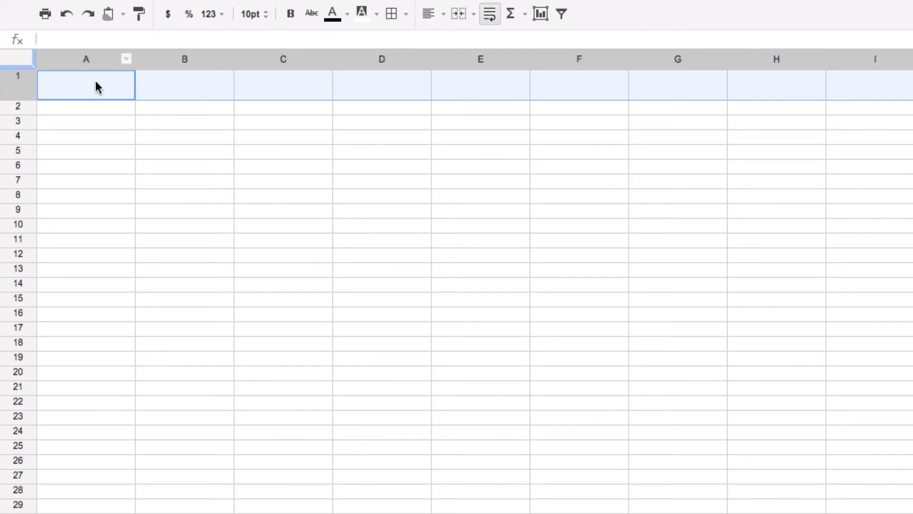
{"action": "mouse_move", "coordinate": [23, 113]}
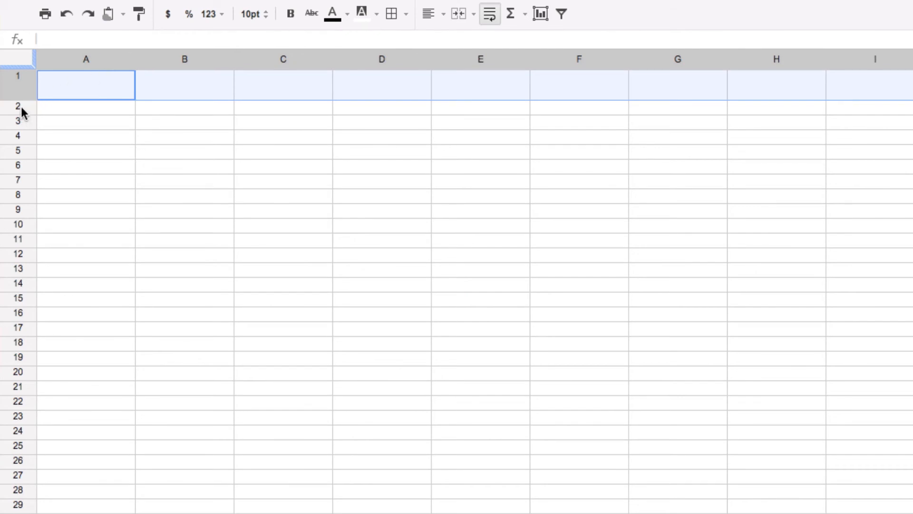
Resize rows 2 through 16 to a height of 35 pixels each.
{"action": "left_click", "coordinate": [86, 107]}
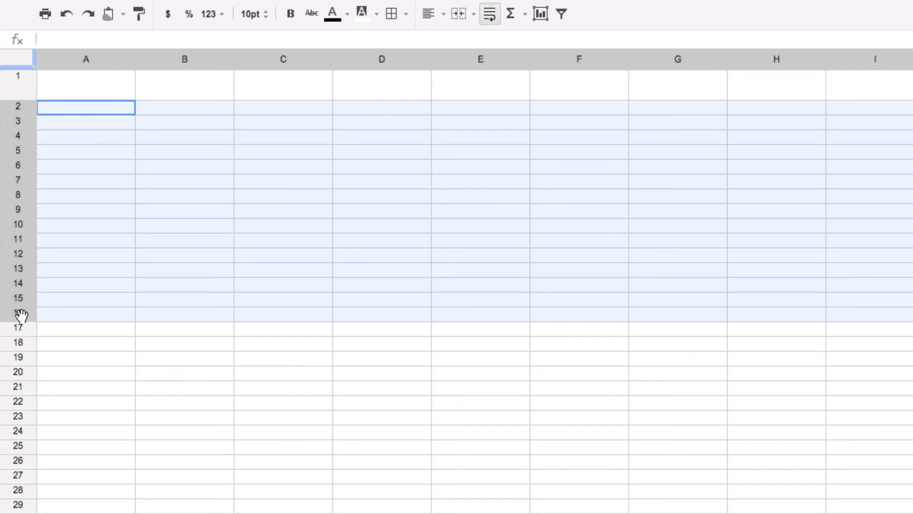
{"action": "mouse_move", "coordinate": [273, 160]}
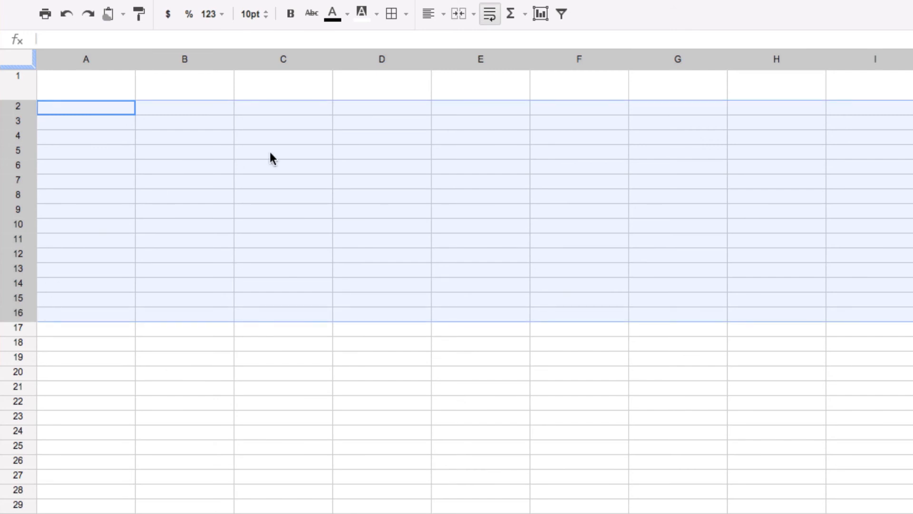
{"action": "mouse_move", "coordinate": [339, 193]}
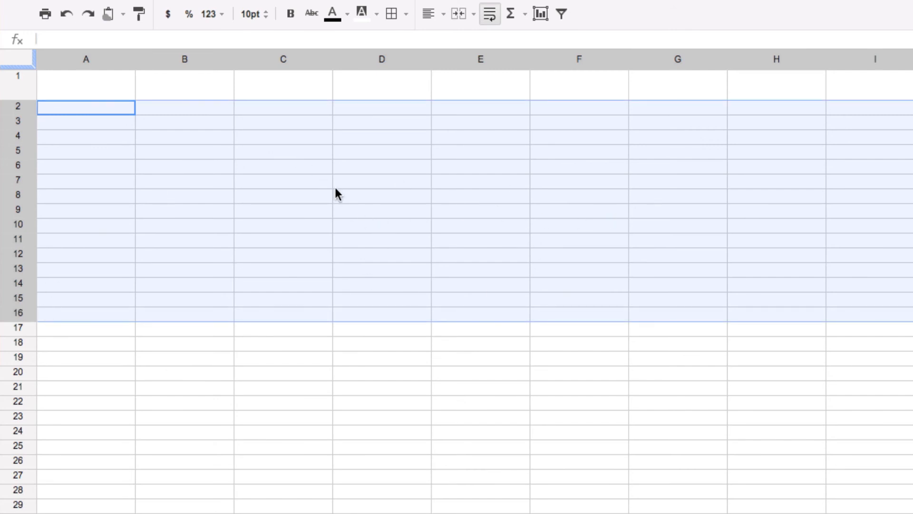
{"action": "right_click", "coordinate": [337, 194]}
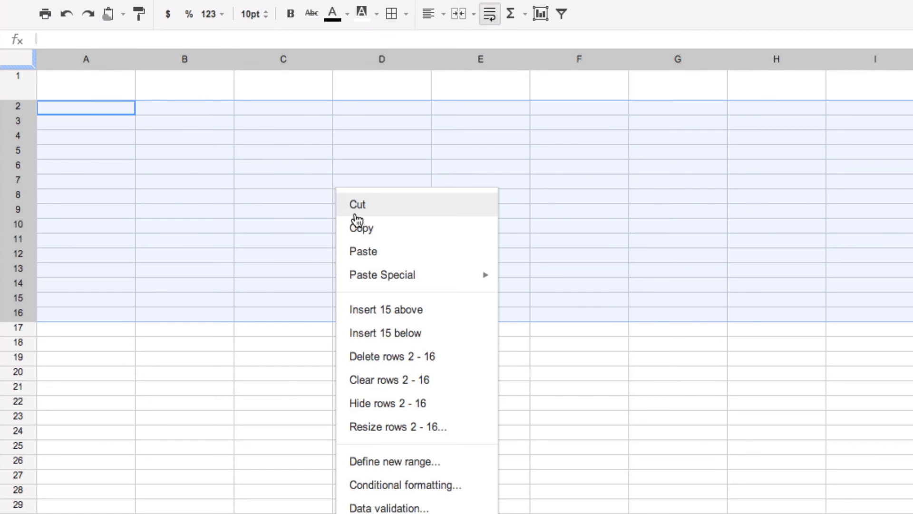
{"action": "mouse_move", "coordinate": [397, 426]}
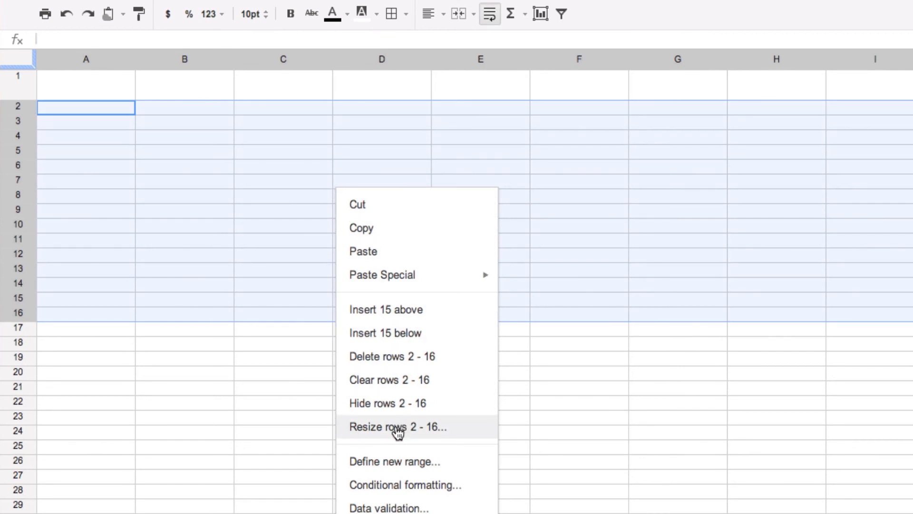
{"action": "left_click", "coordinate": [398, 426]}
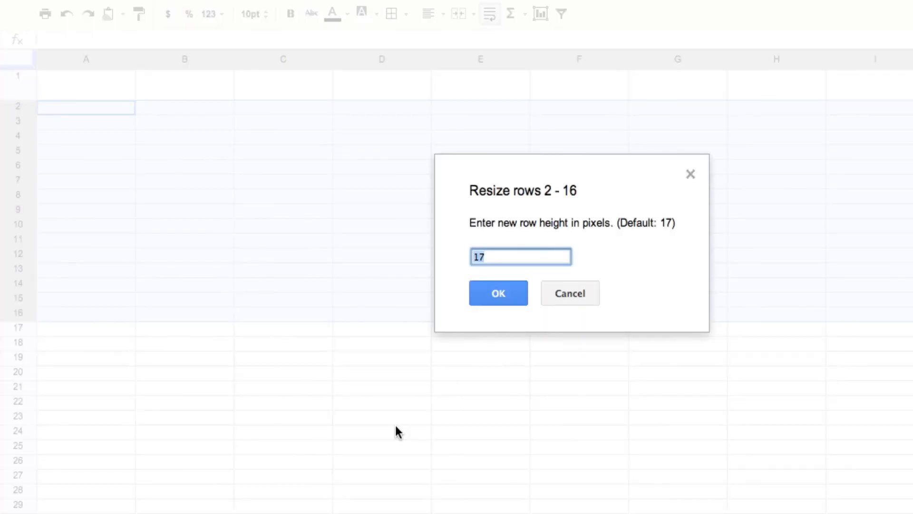
{"action": "mouse_move", "coordinate": [511, 255]}
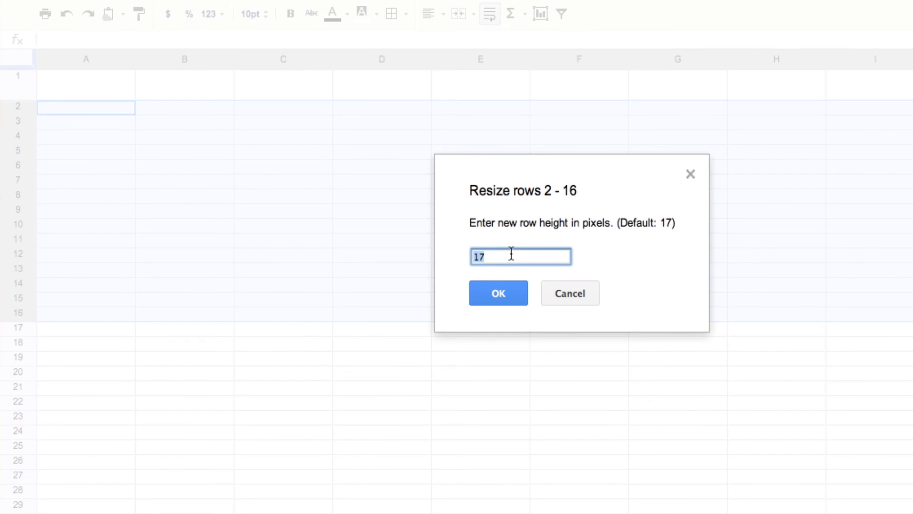
{"action": "type", "text": "35"}
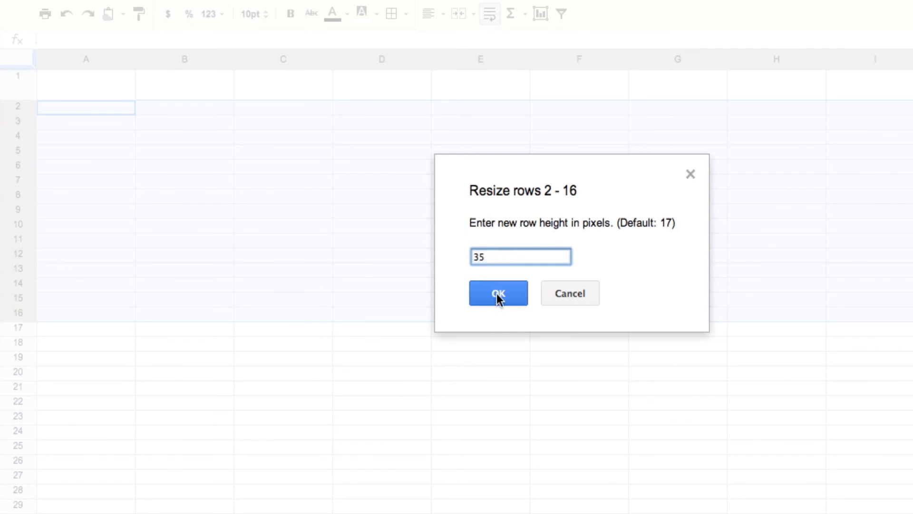
{"action": "left_click", "coordinate": [498, 293]}
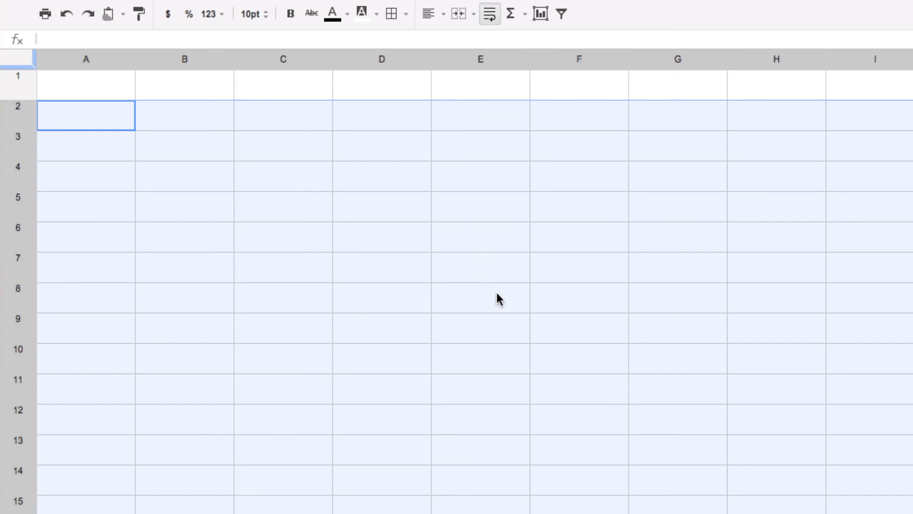
{"action": "mouse_move", "coordinate": [92, 75]}
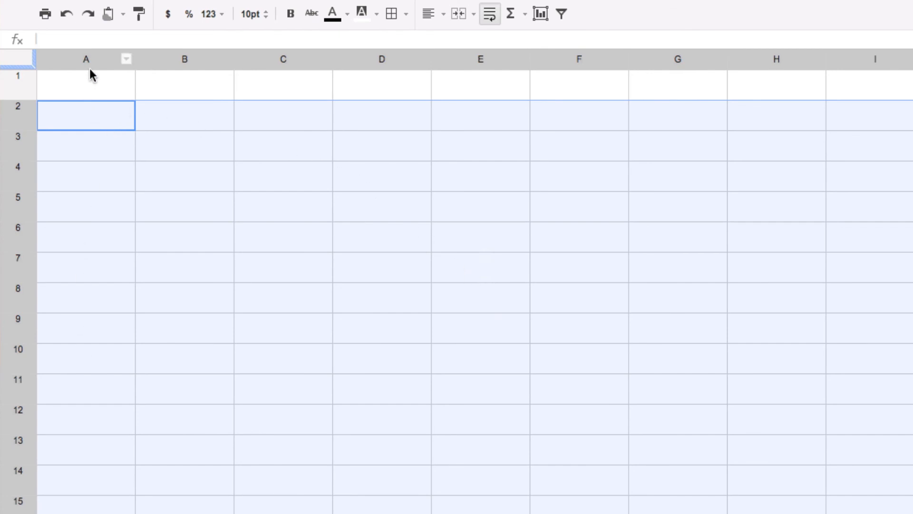
{"action": "mouse_move", "coordinate": [169, 64]}
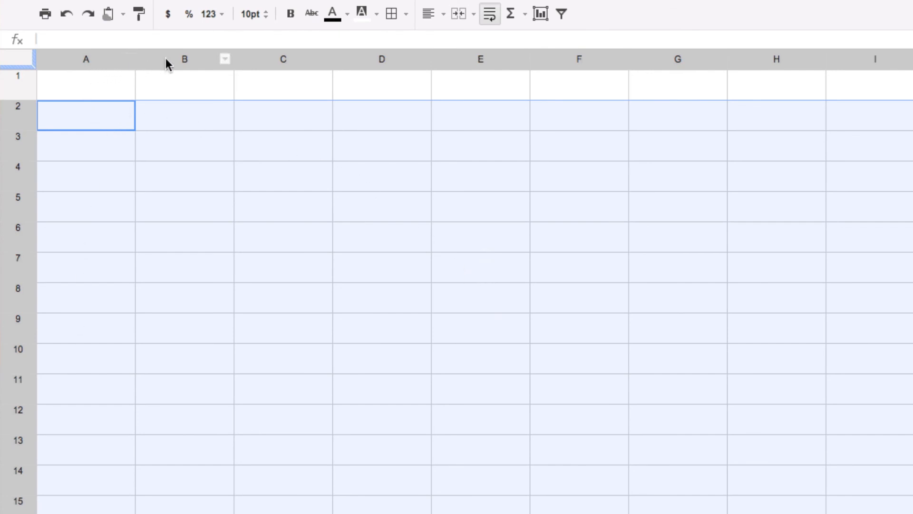
{"action": "mouse_move", "coordinate": [233, 204]}
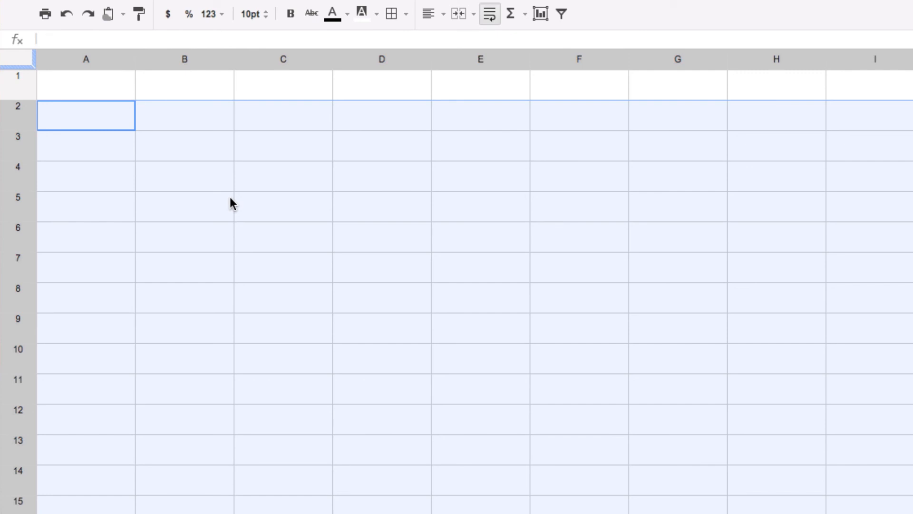